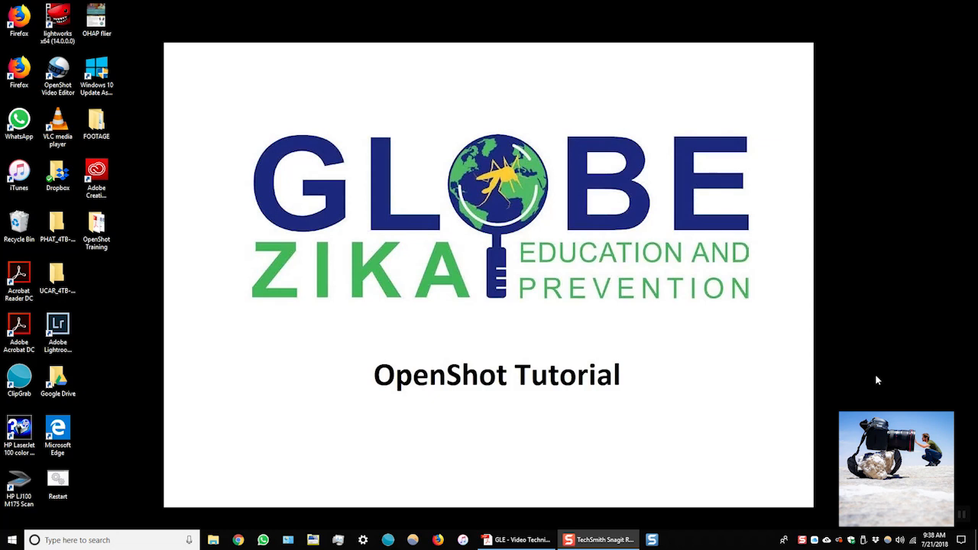
mouse_move(846, 370)
type("openshot v")
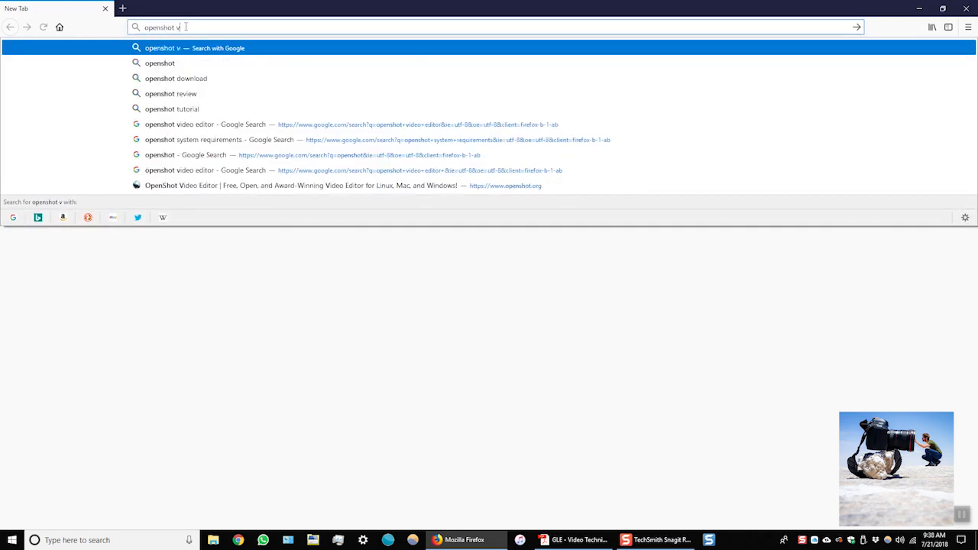
- Search Google for 'openshot video editor' and go to the official openshot.org site
left_click(205, 125)
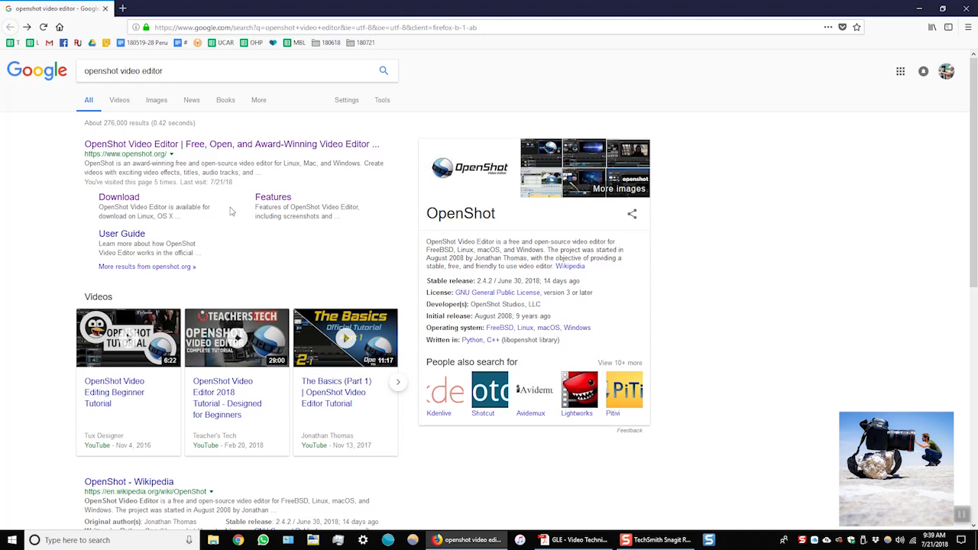
mouse_move(214, 148)
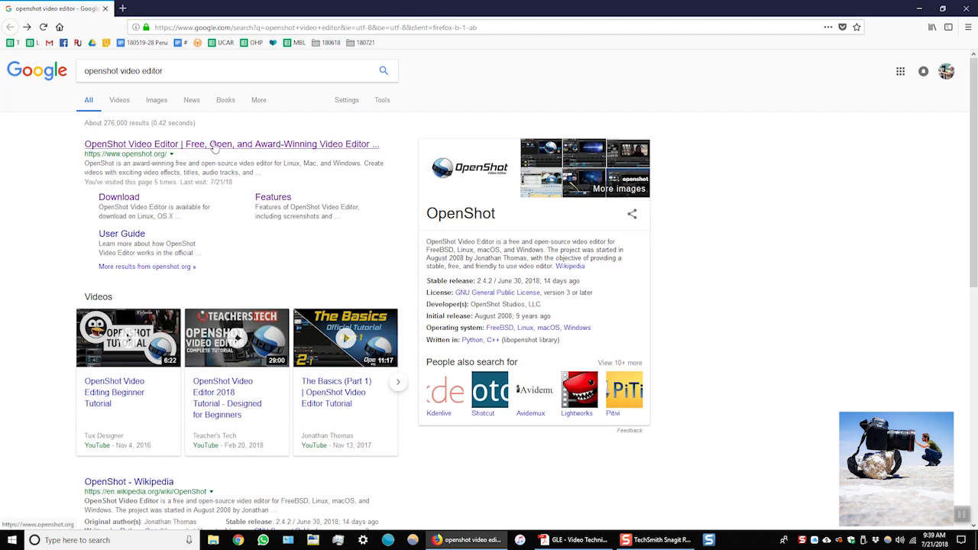
left_click(231, 144)
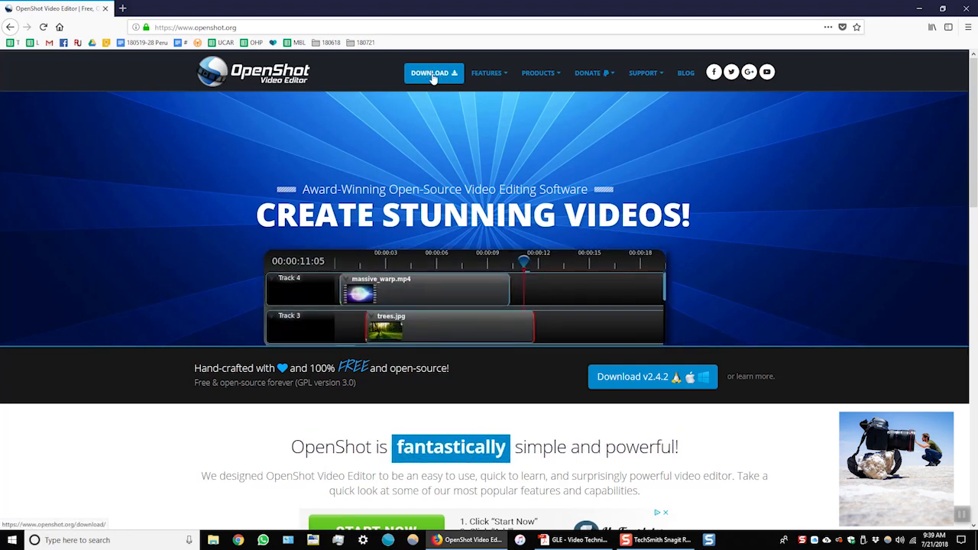
- Go to the OpenShot Download page listing the Windows 64-bit v2.4.2 installer
left_click(435, 73)
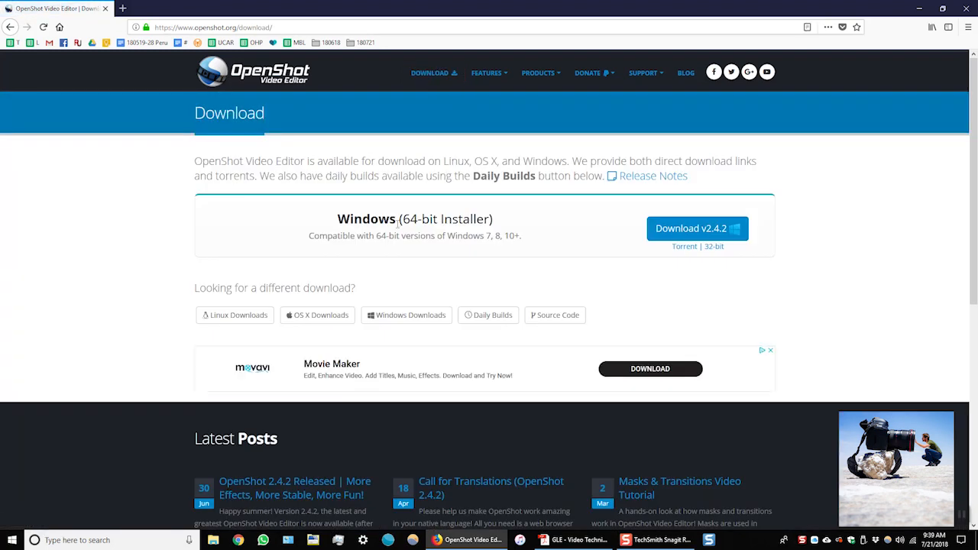
mouse_move(697, 229)
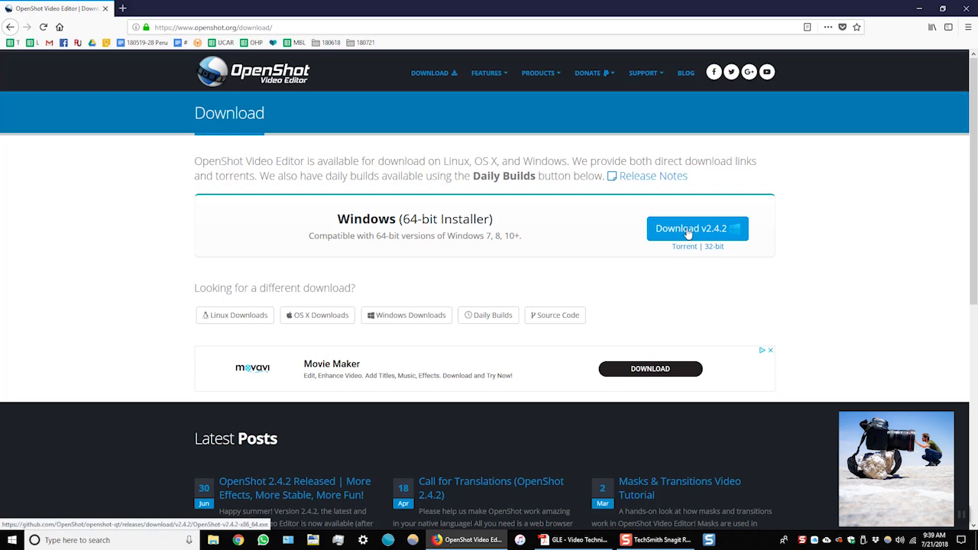
mouse_move(431, 216)
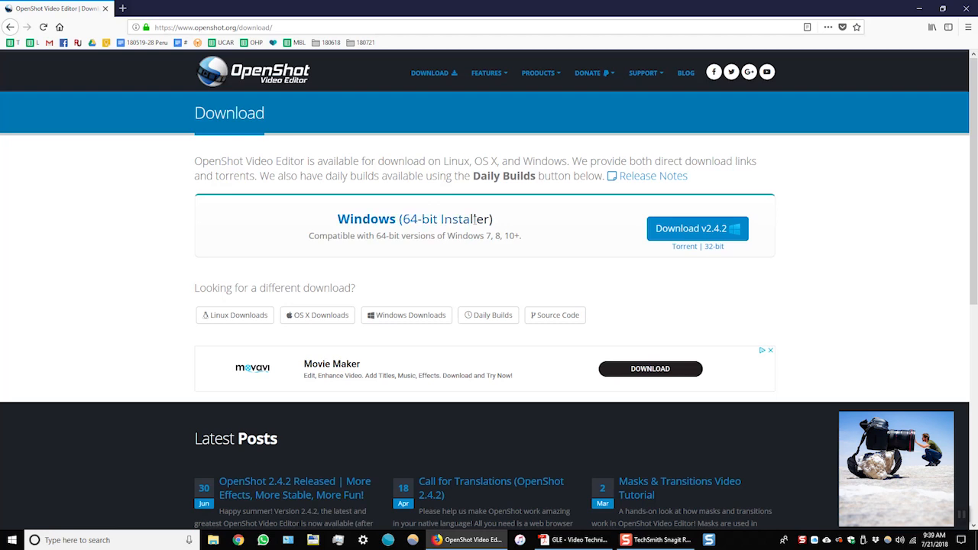
mouse_move(588, 237)
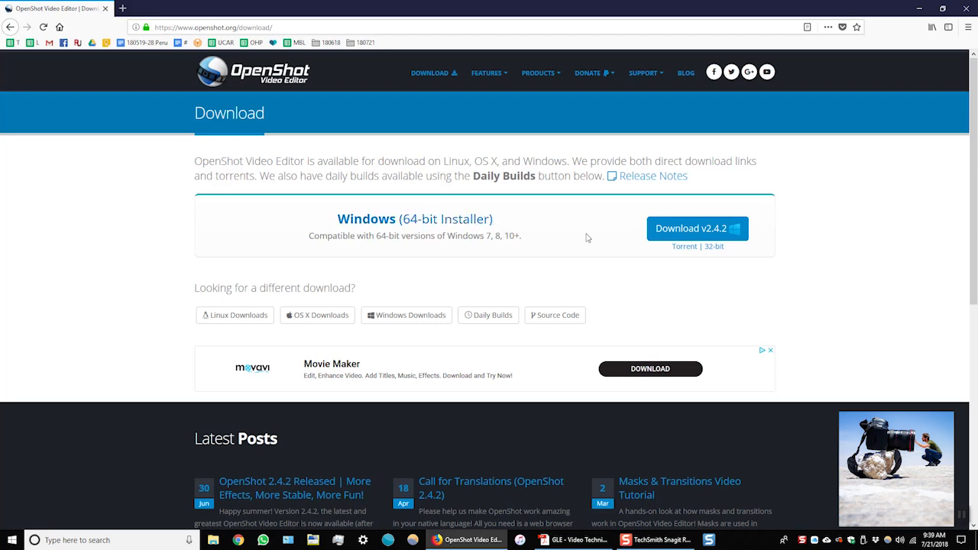
mouse_move(712, 246)
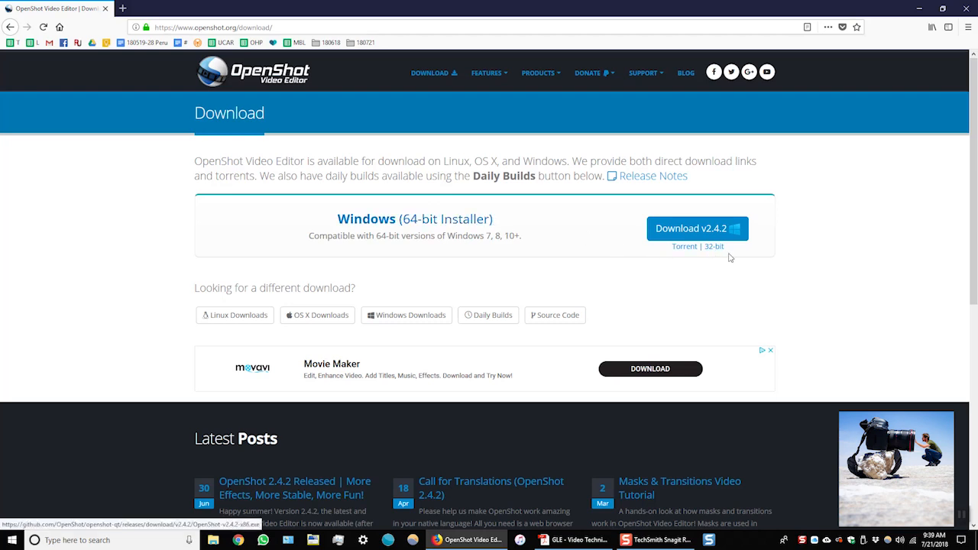
mouse_move(712, 248)
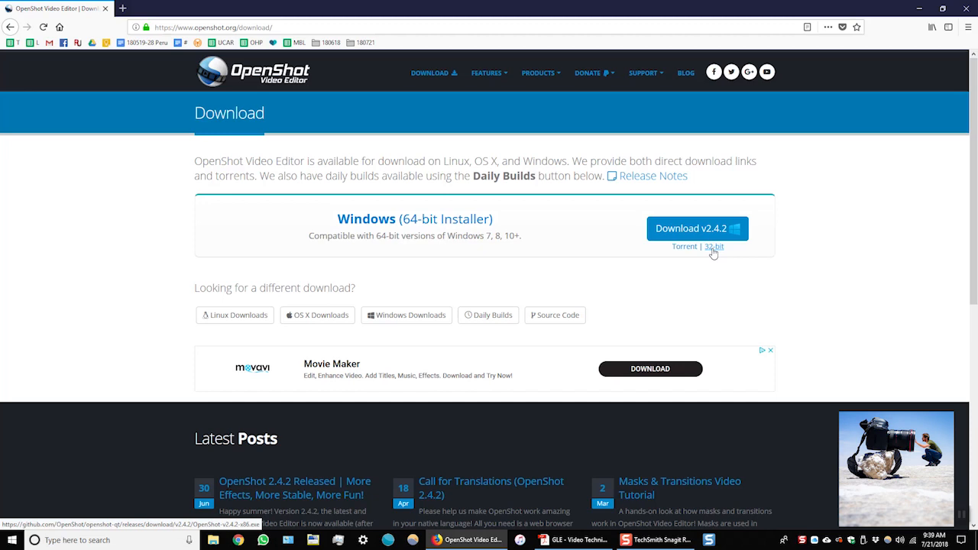
mouse_move(715, 260)
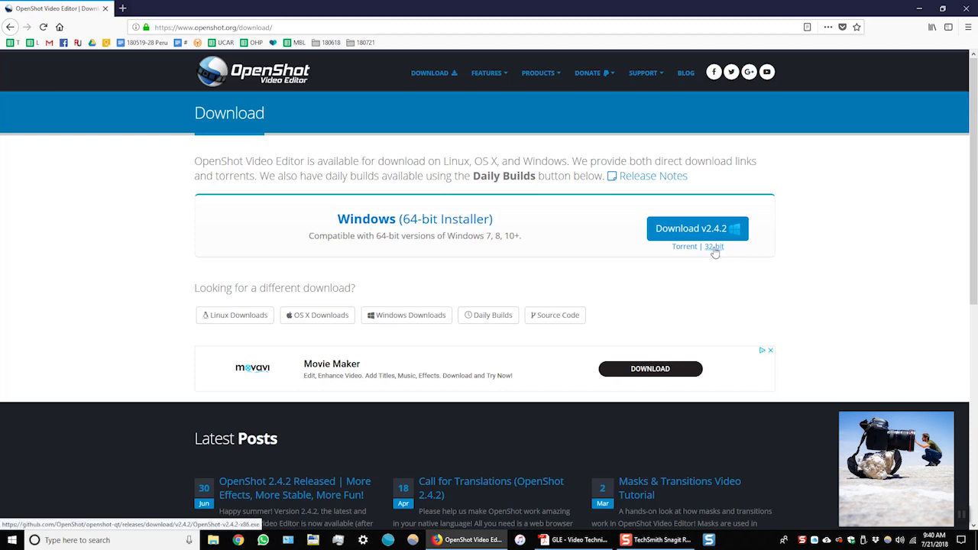
mouse_move(419, 224)
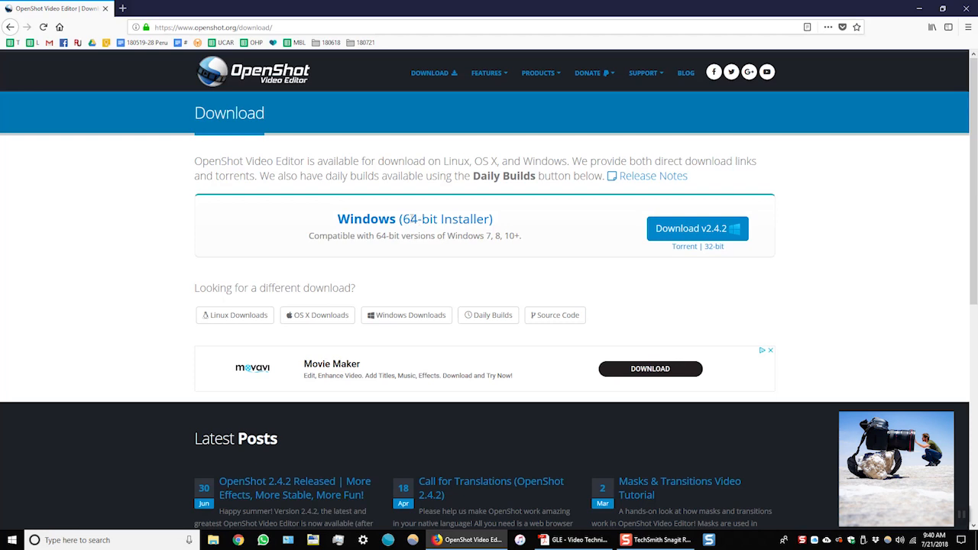
mouse_move(575, 243)
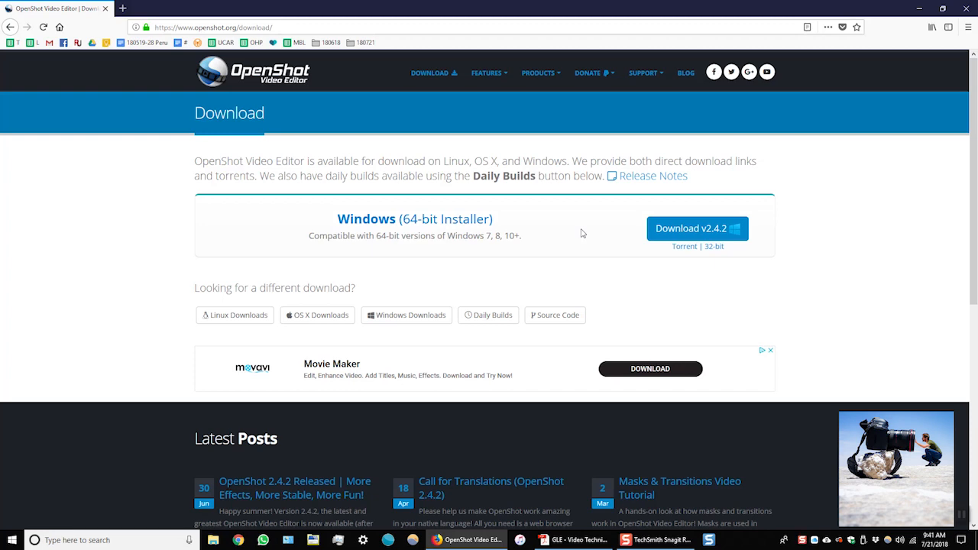
mouse_move(547, 220)
type("openshot")
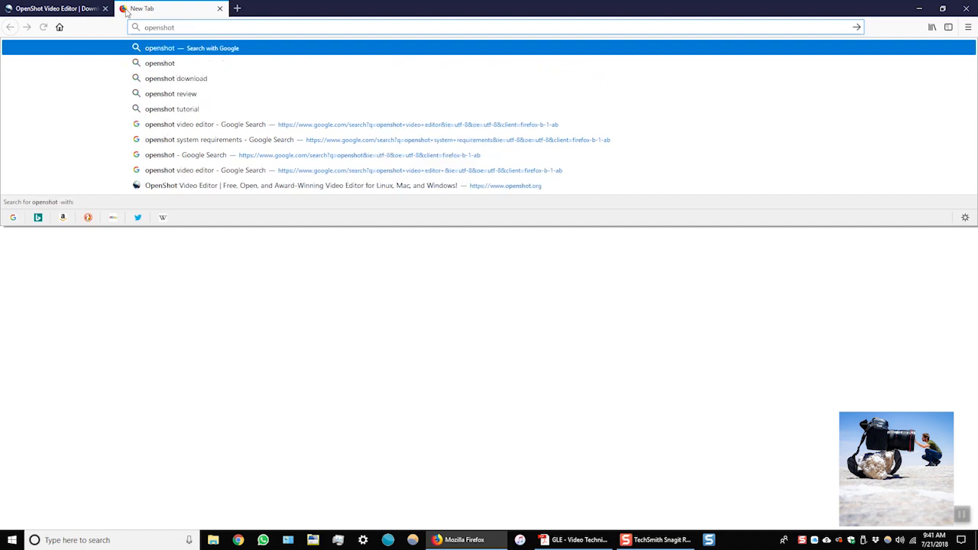
- Search Google for 'openshot system requirements' in a new tab
type("system r")
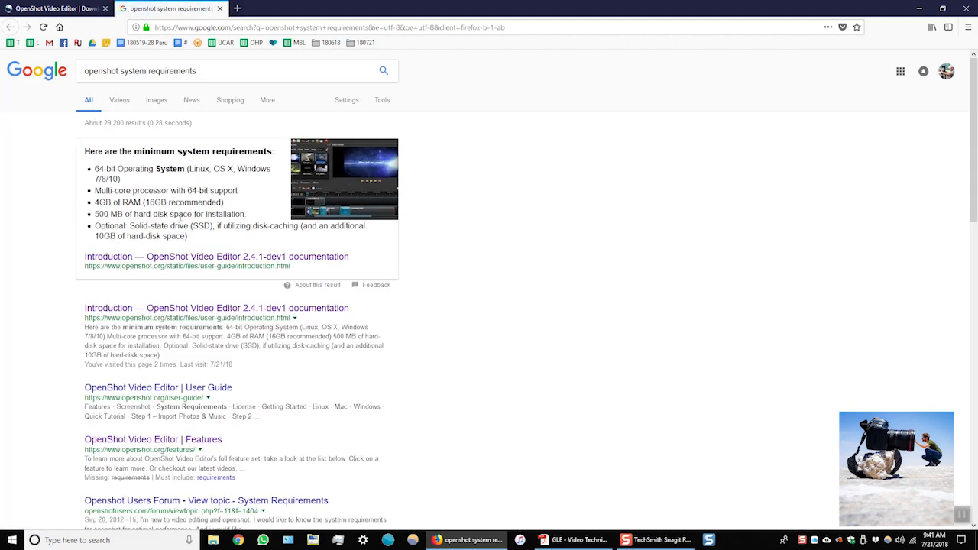
- Read the documentation Introduction's System Requirements: 64-bit OS, multi-core CPU, 4GB RAM, 500 MB disk
left_click(218, 257)
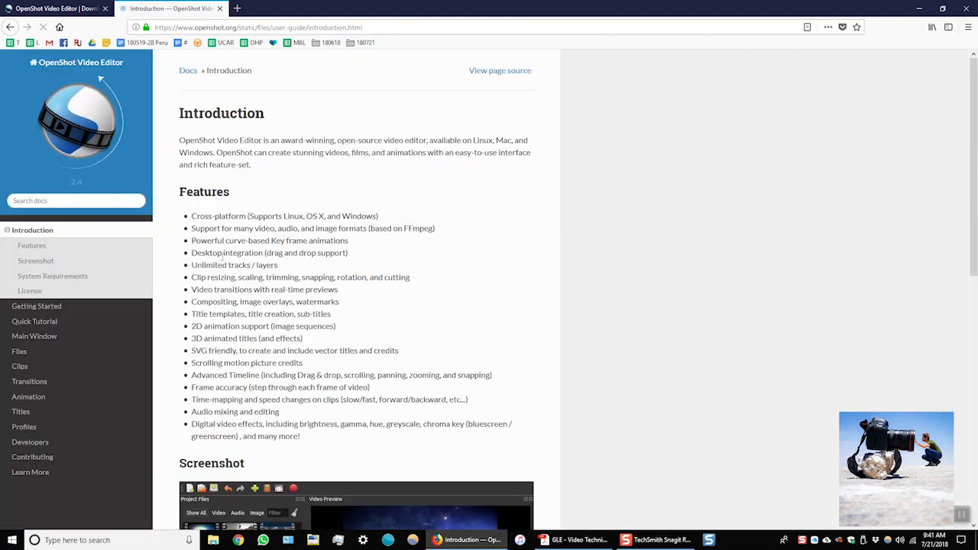
scroll("down", 3)
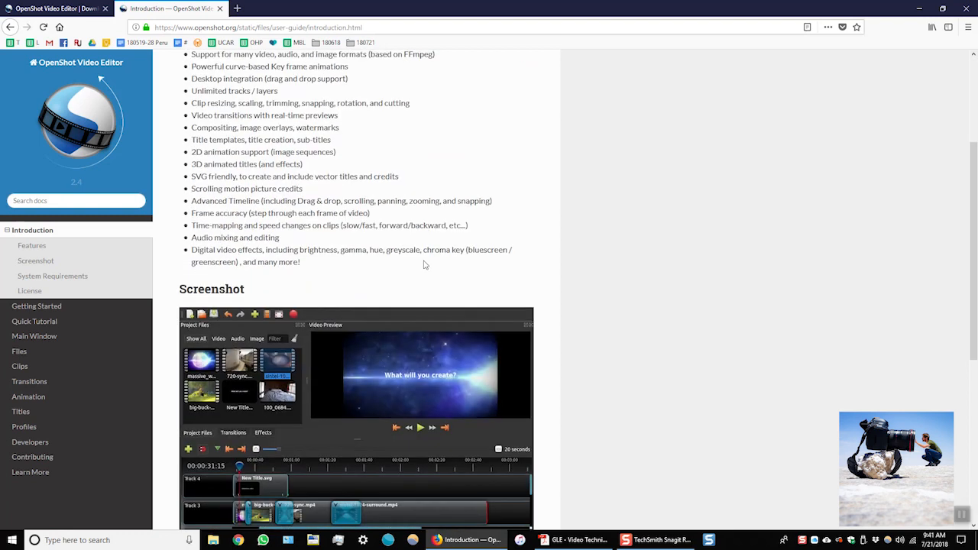
scroll("down", 3)
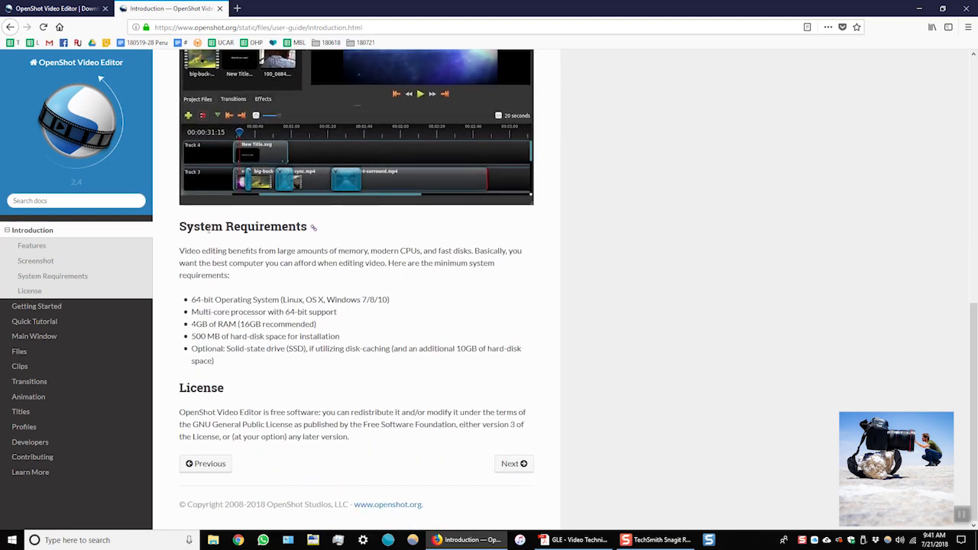
left_click_drag(179, 226, 260, 361)
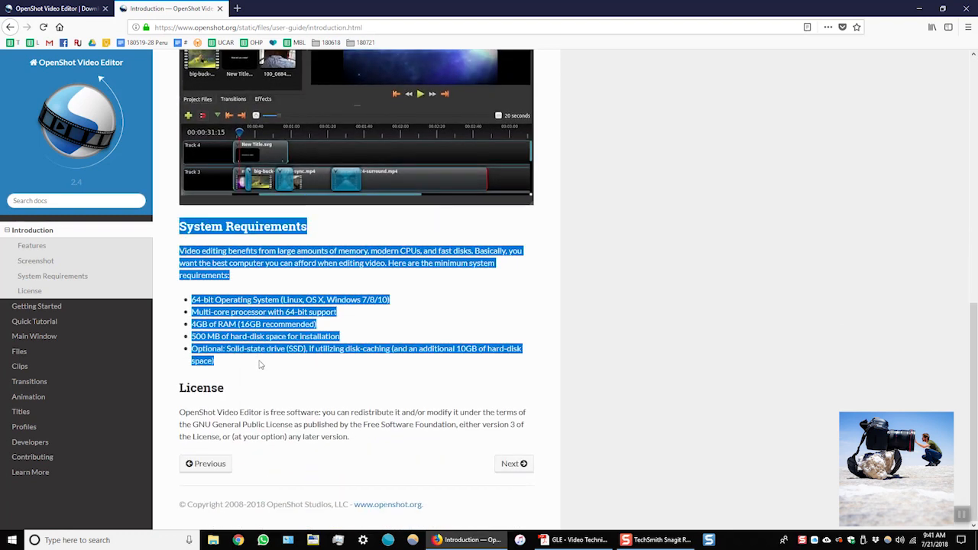
left_click(278, 282)
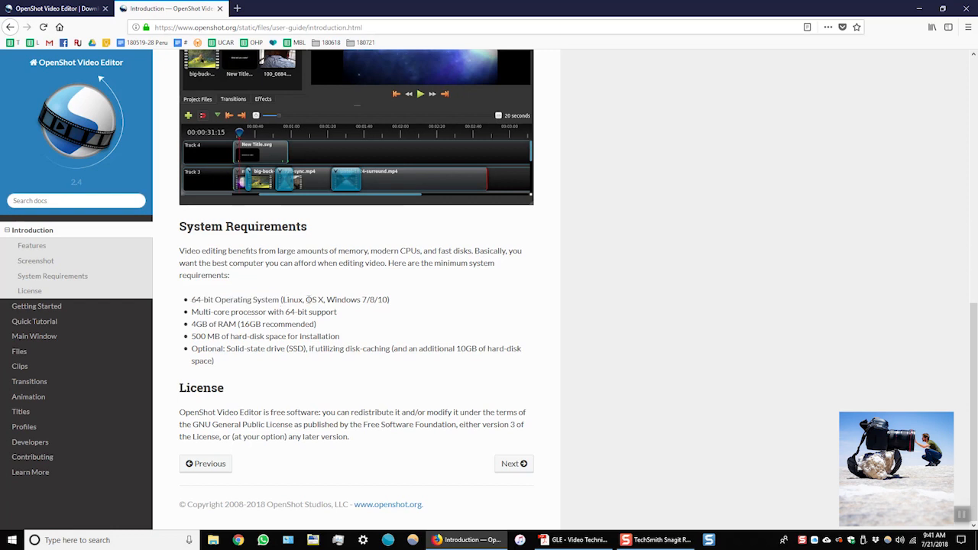
double_click(314, 299)
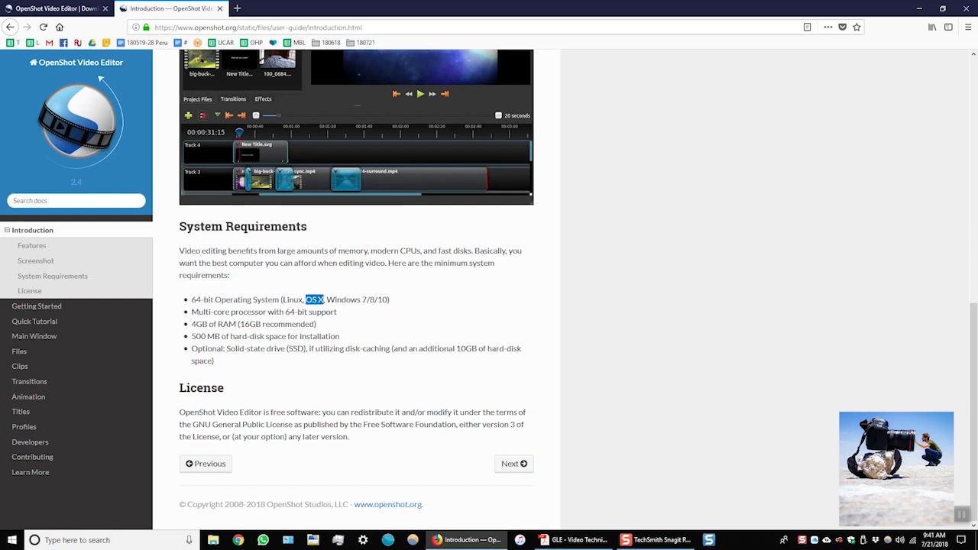
double_click(343, 299)
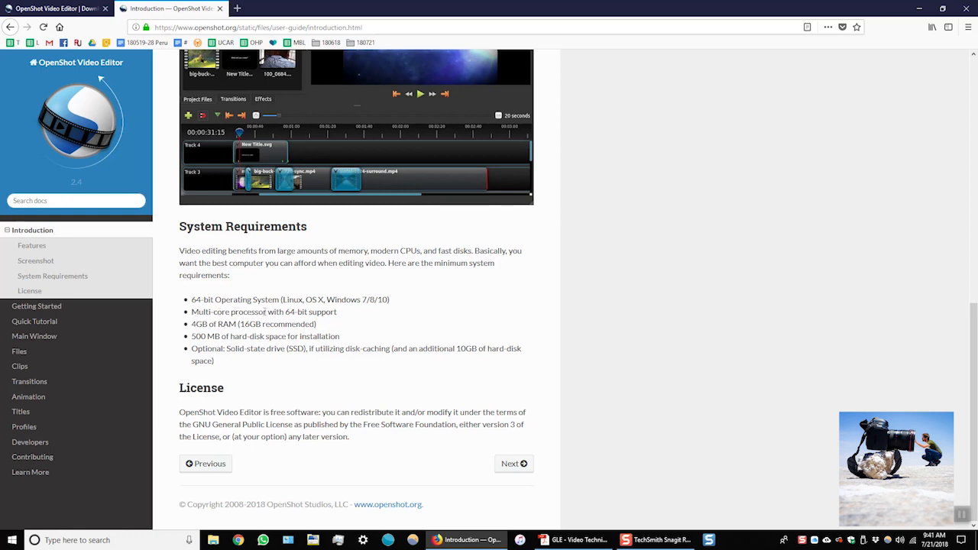
mouse_move(333, 281)
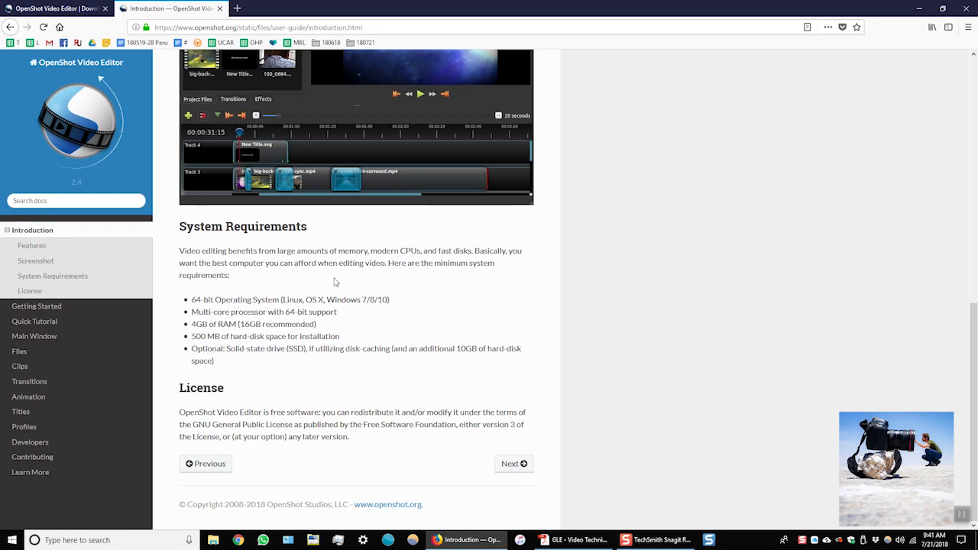
mouse_move(192, 328)
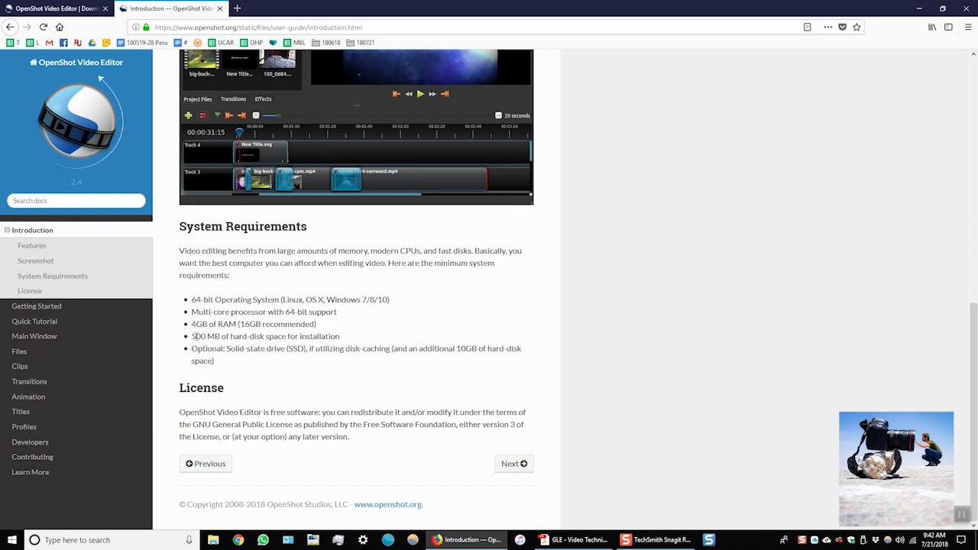
mouse_move(312, 374)
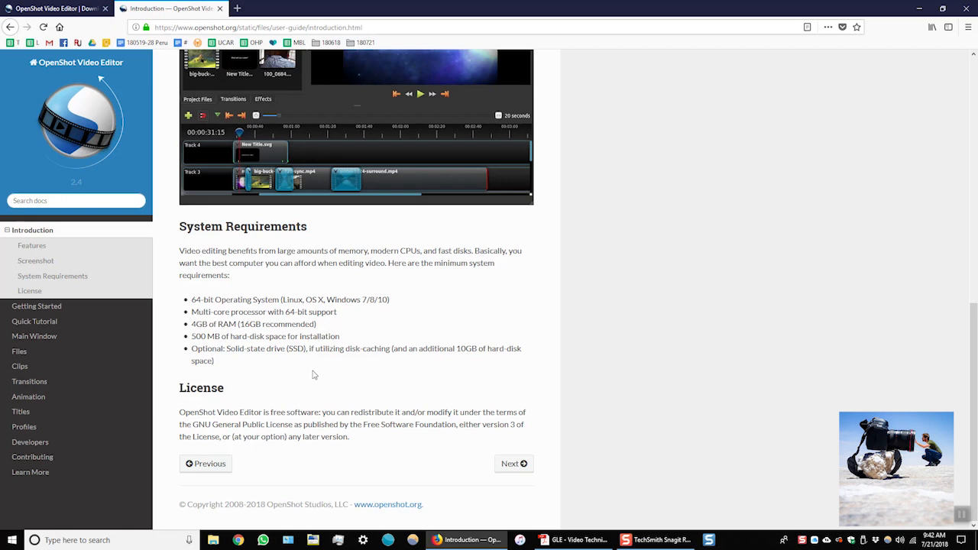
mouse_move(275, 370)
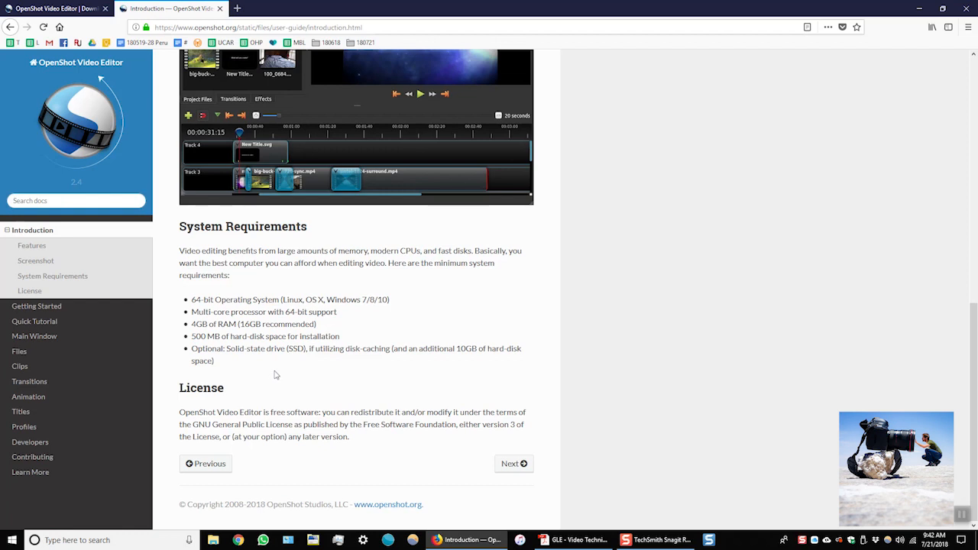
mouse_move(242, 372)
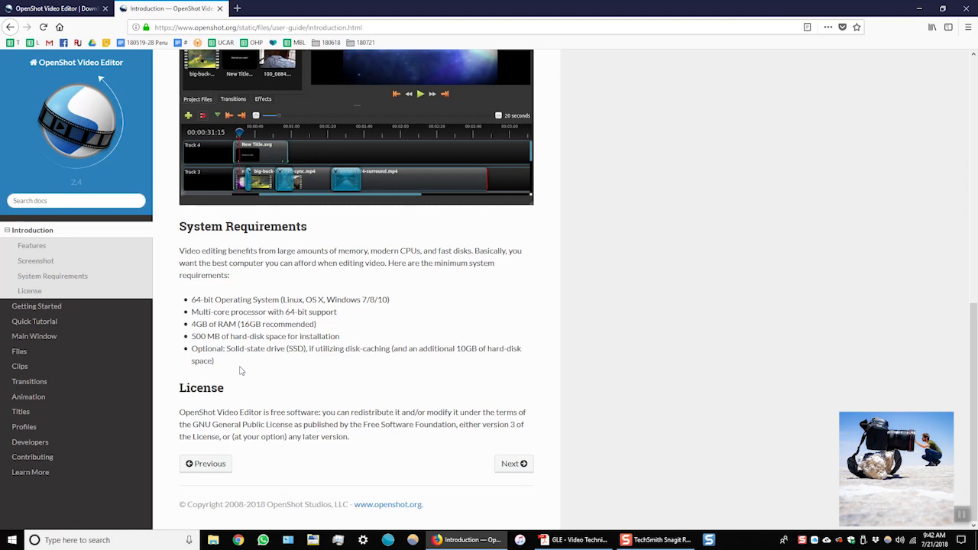
mouse_move(244, 219)
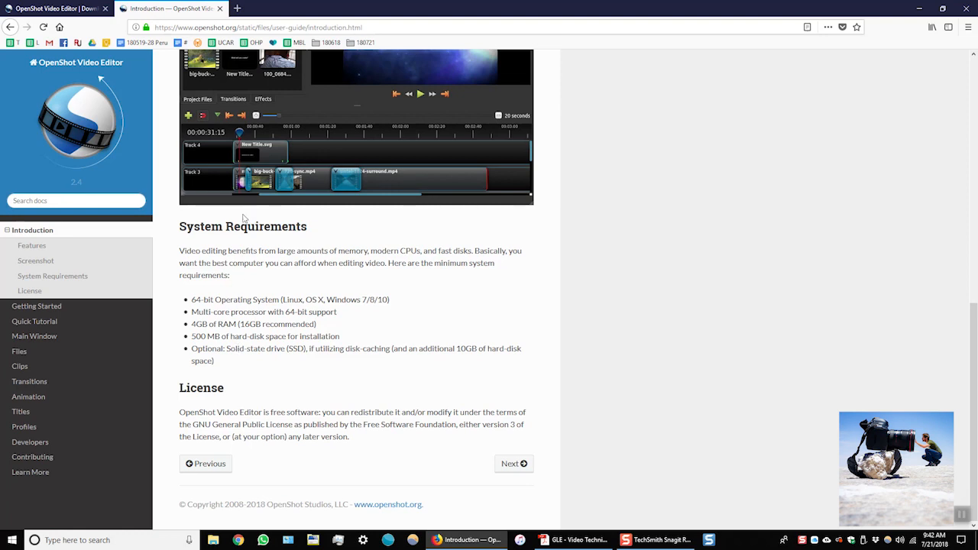
- Download the OpenShot v2.4.2 Windows 64-bit installer, saving the file to disk
left_click(54, 9)
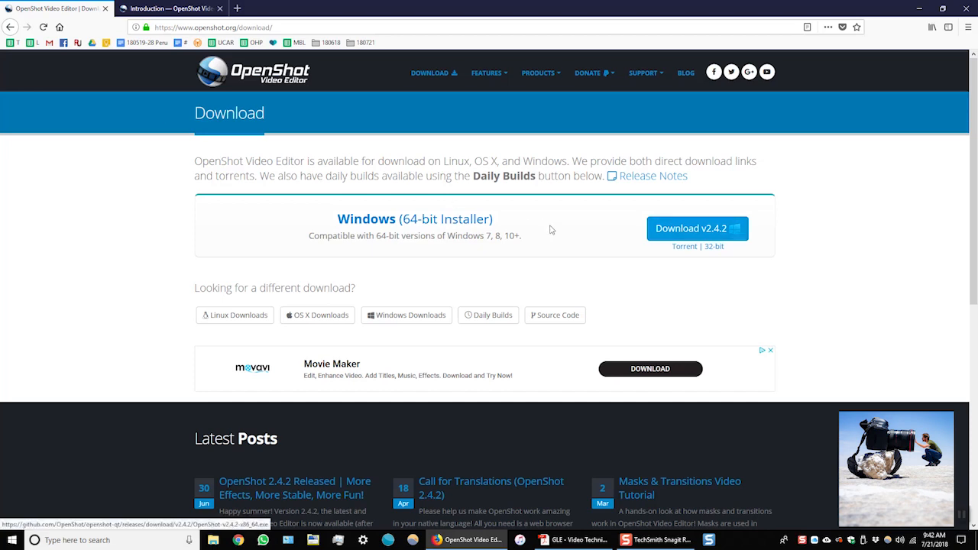
mouse_move(702, 237)
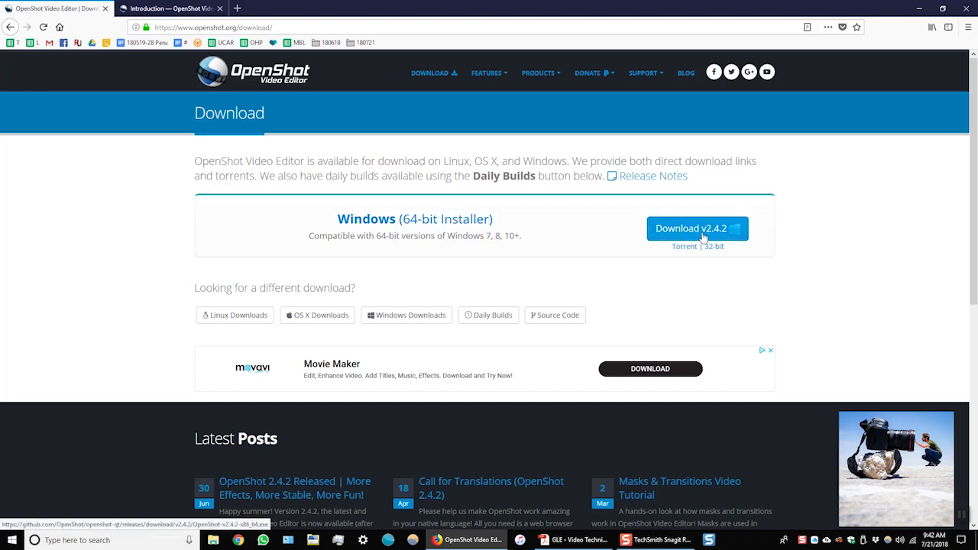
left_click(691, 230)
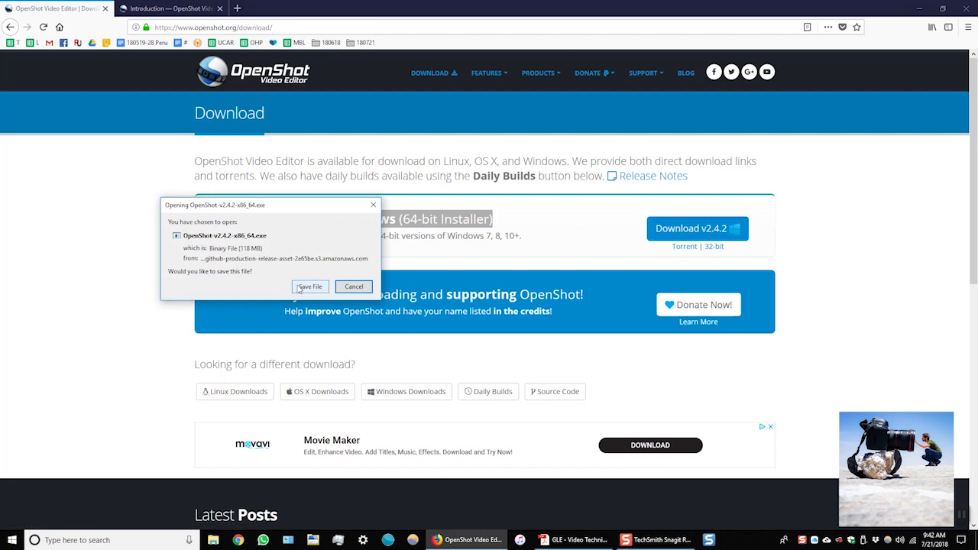
left_click(308, 286)
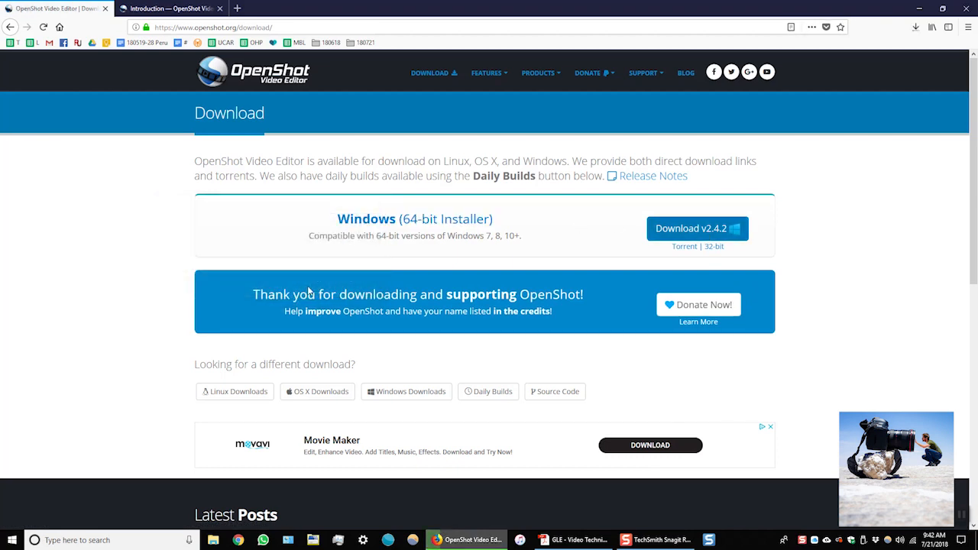
mouse_move(268, 365)
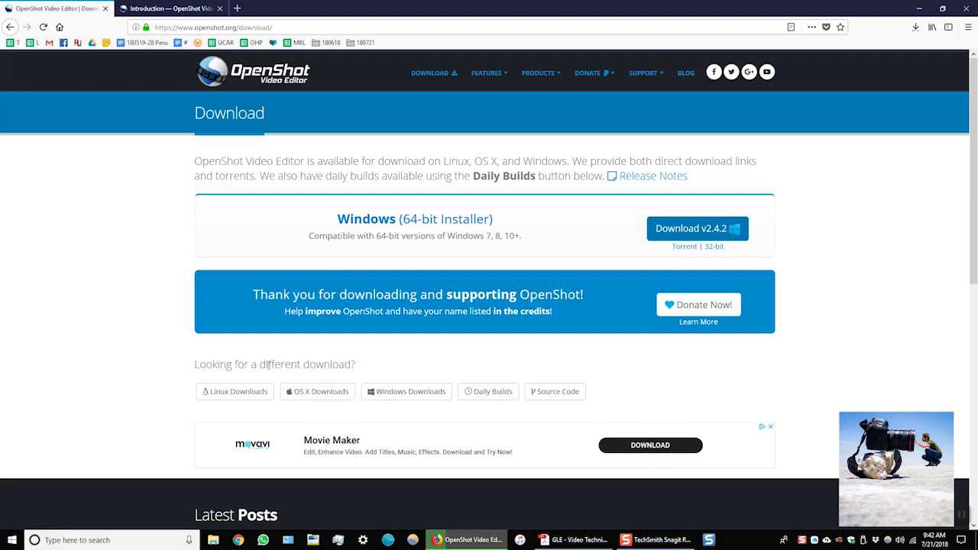
left_click(210, 541)
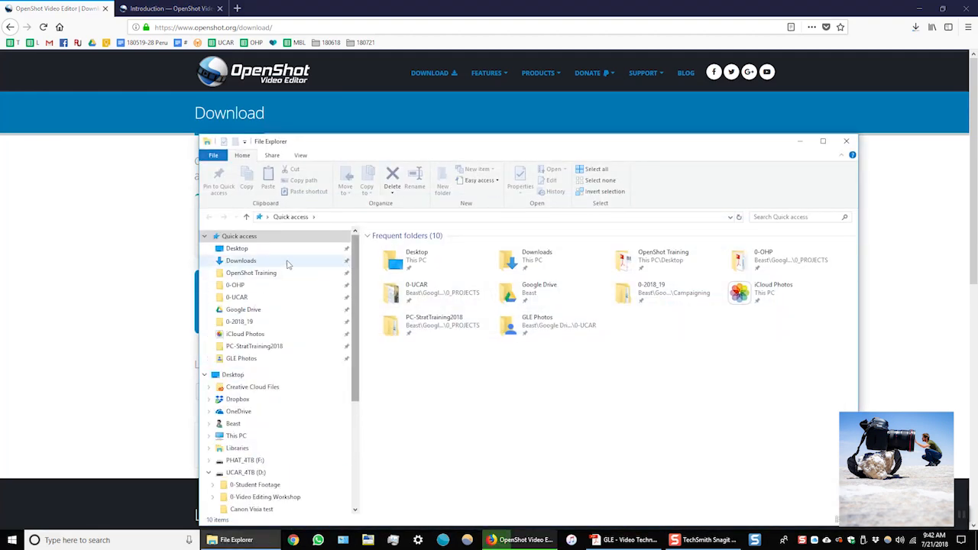
- Locate the finished OpenShot-v2.4.2-x86_64 installer in the Downloads folder
left_click(241, 260)
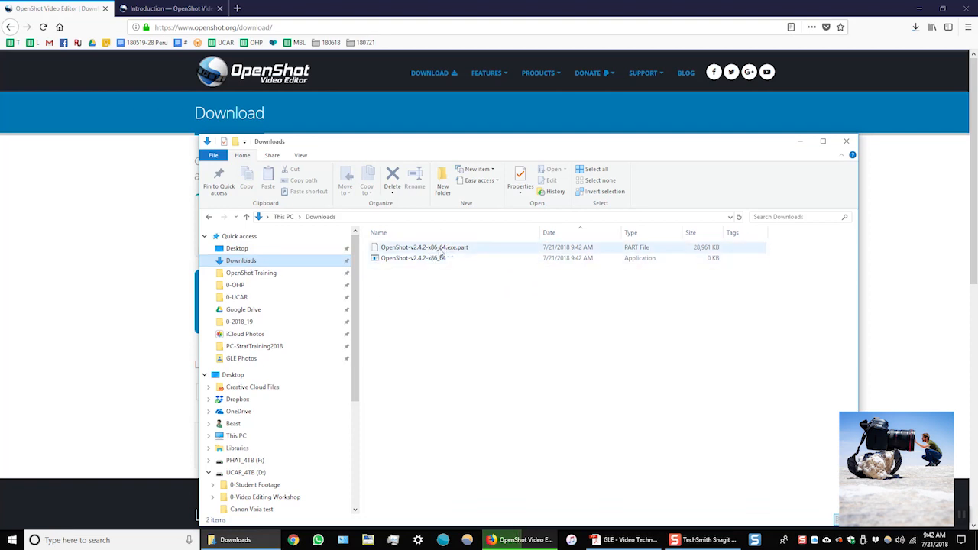
mouse_move(413, 256)
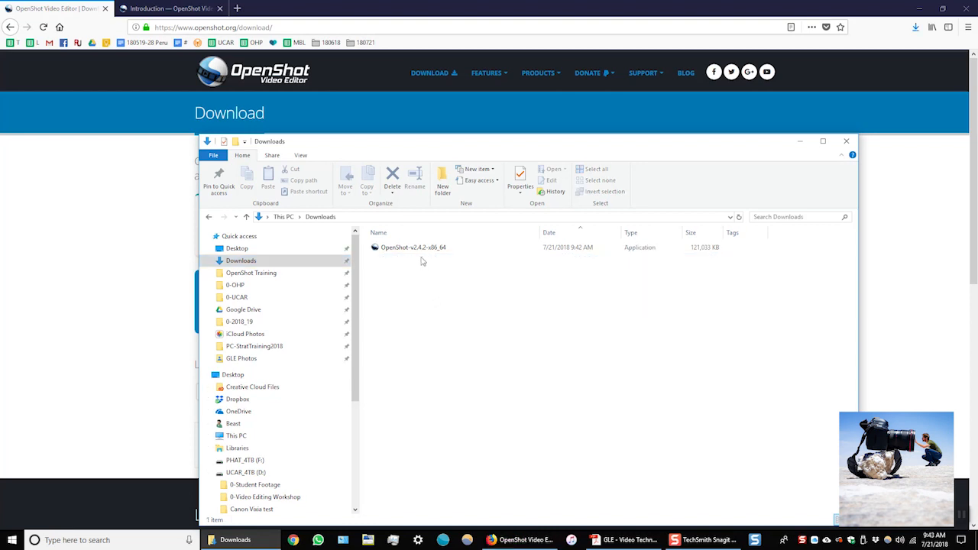
left_click(413, 248)
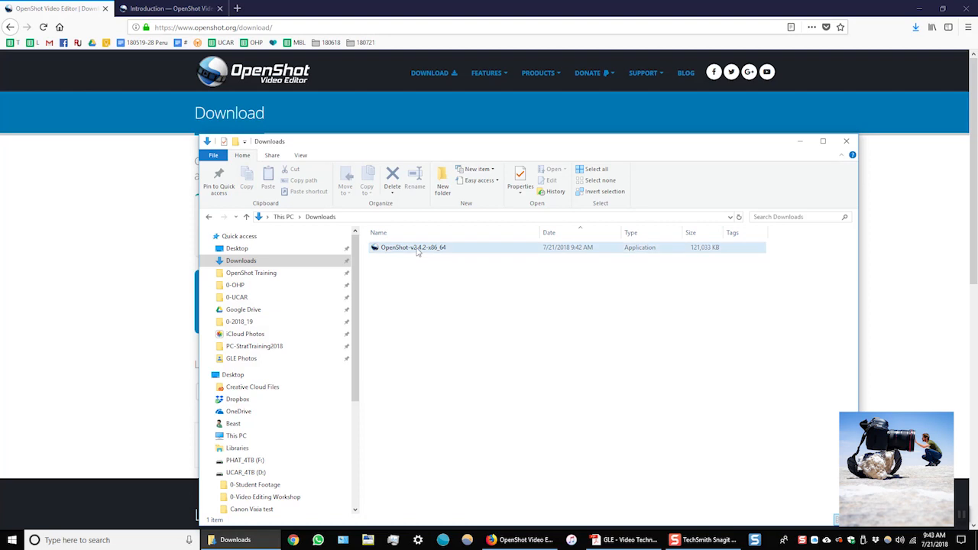
mouse_move(413, 247)
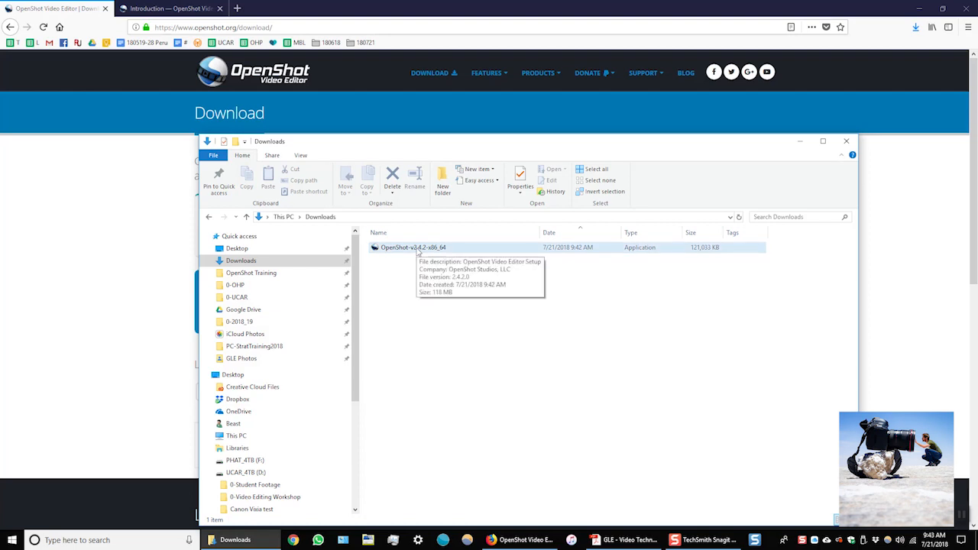
- Launch the OpenShot installer and grant it User Account Control permission
double_click(412, 248)
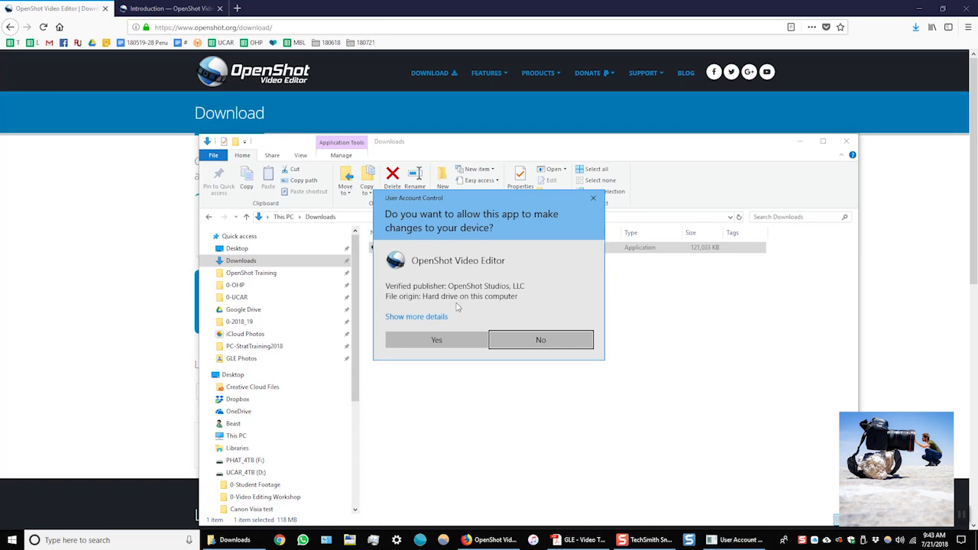
mouse_move(532, 260)
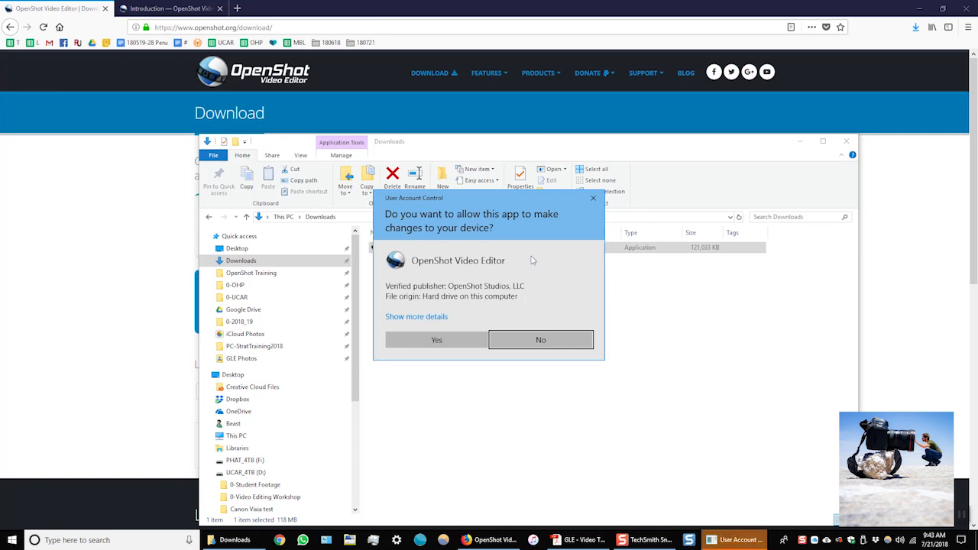
mouse_move(541, 303)
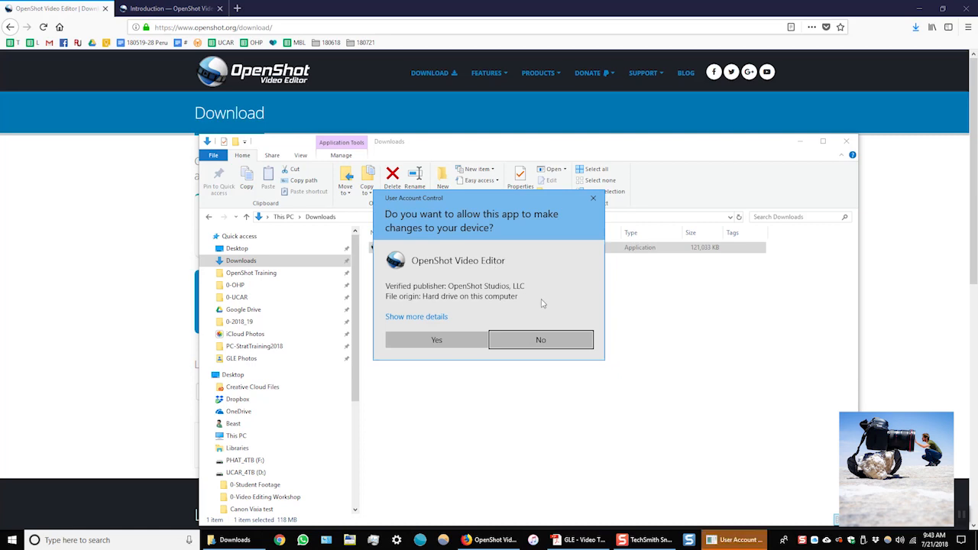
mouse_move(516, 311)
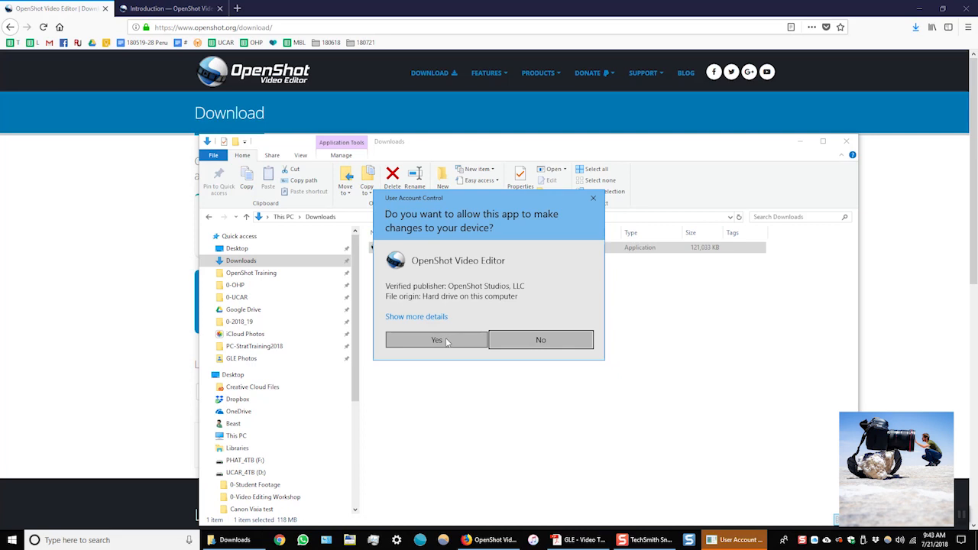
left_click(435, 339)
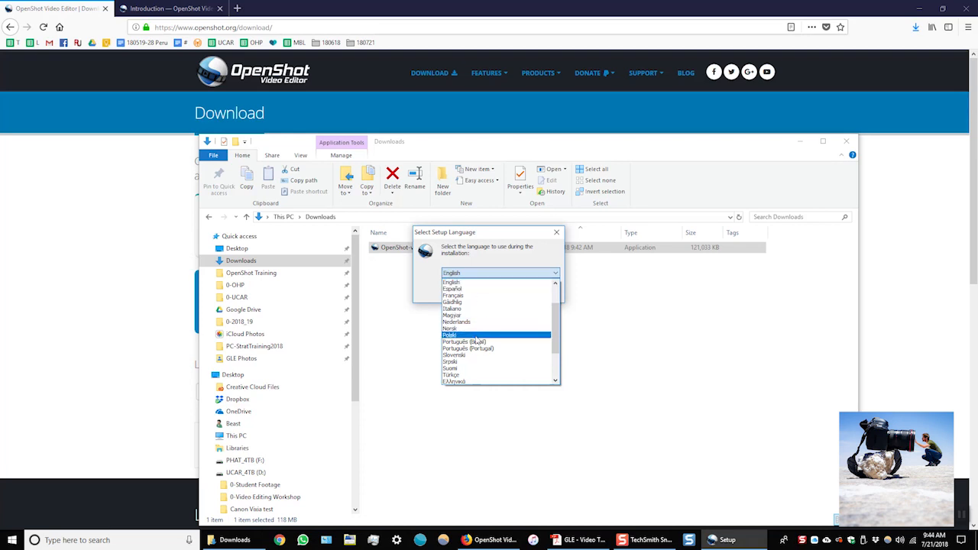
- Accept the license agreement, keep the desktop shortcut option, and start the installation
scroll("down", 3)
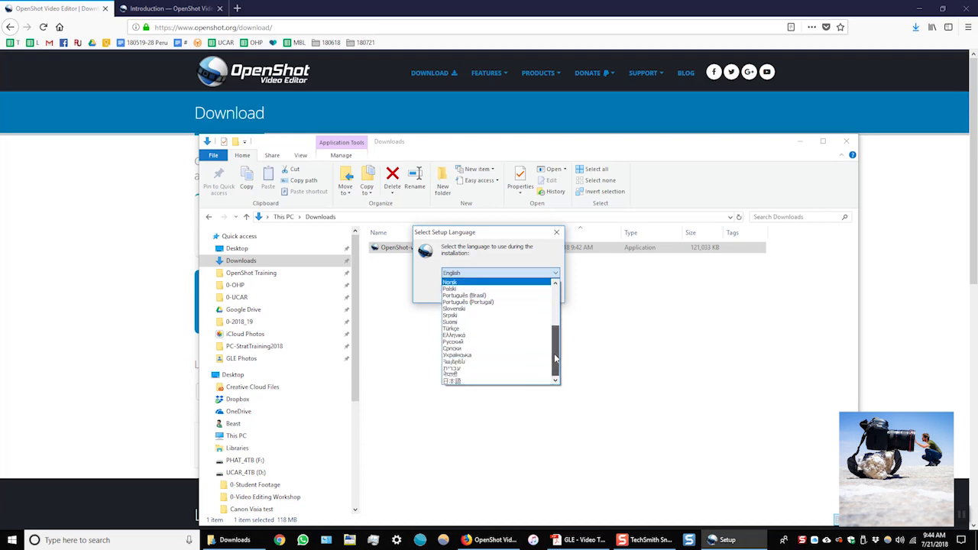
scroll("up", 3)
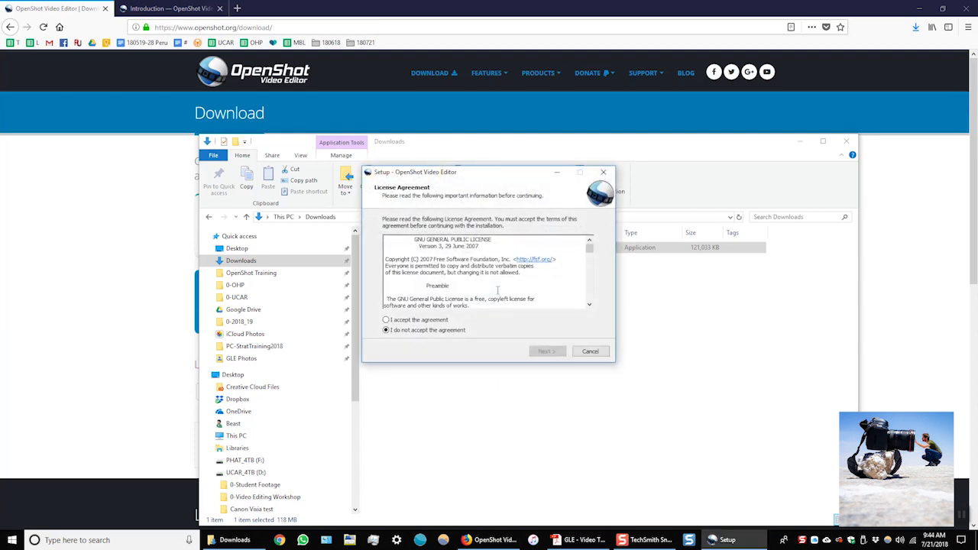
left_click(386, 320)
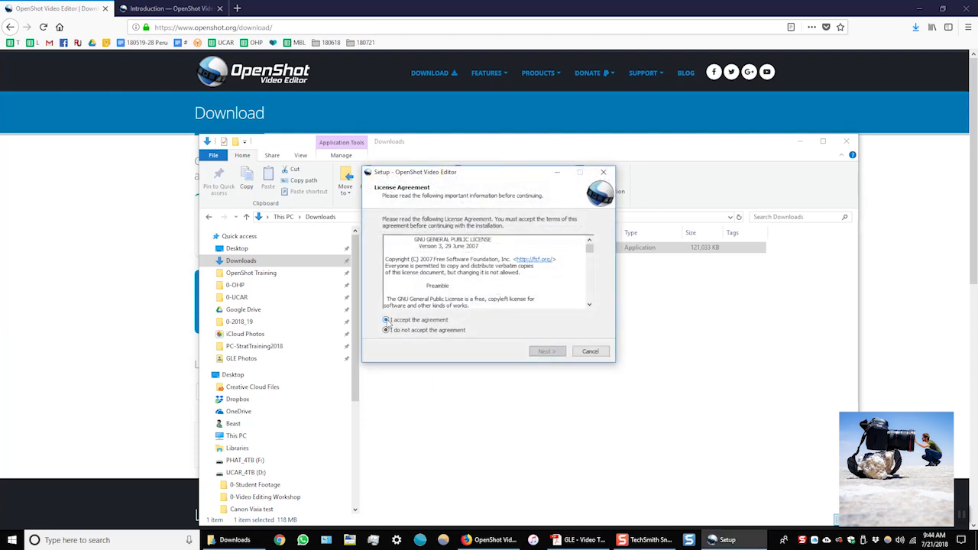
left_click(385, 320)
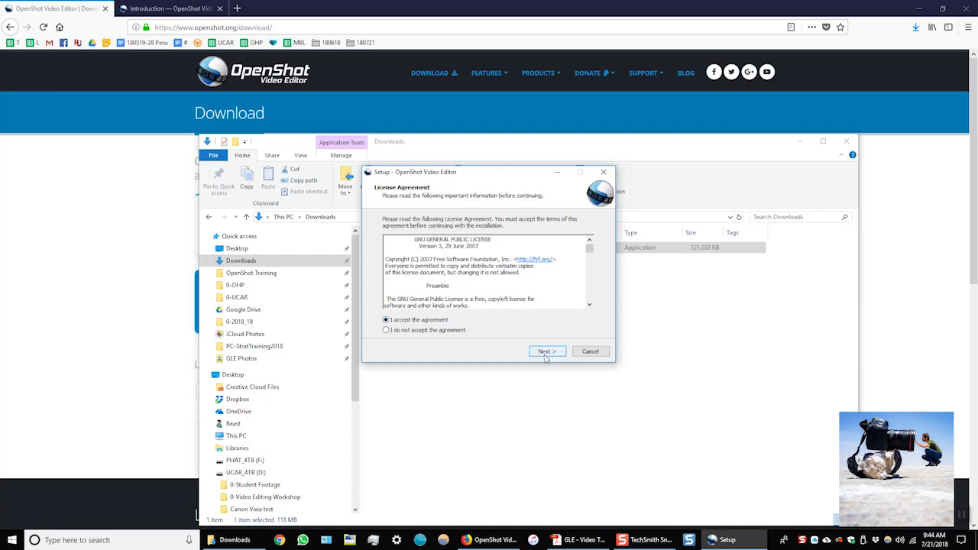
left_click(547, 350)
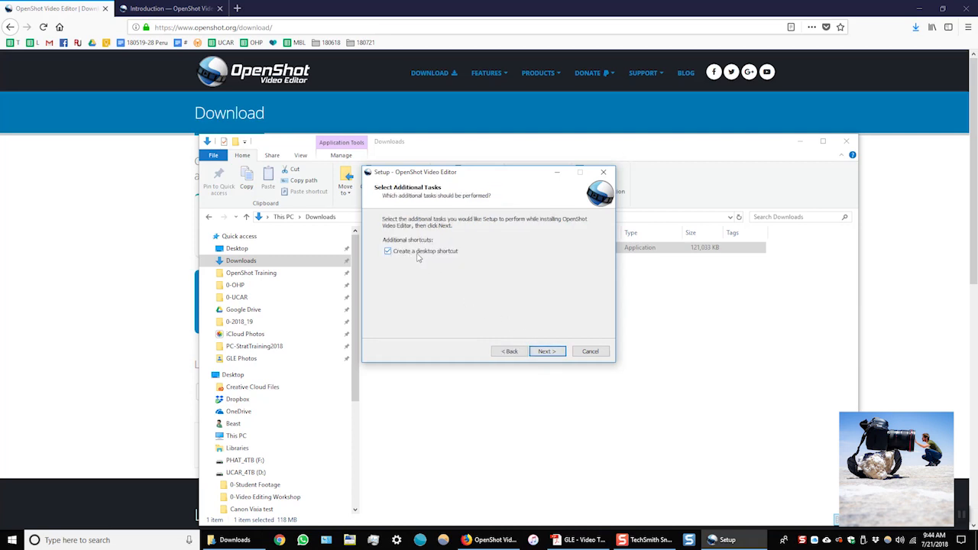
mouse_move(519, 309)
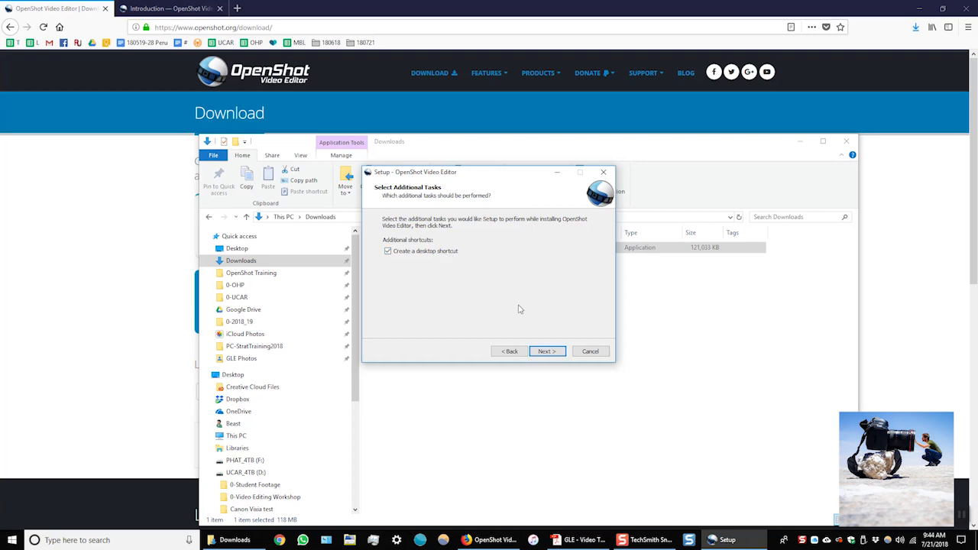
left_click(547, 350)
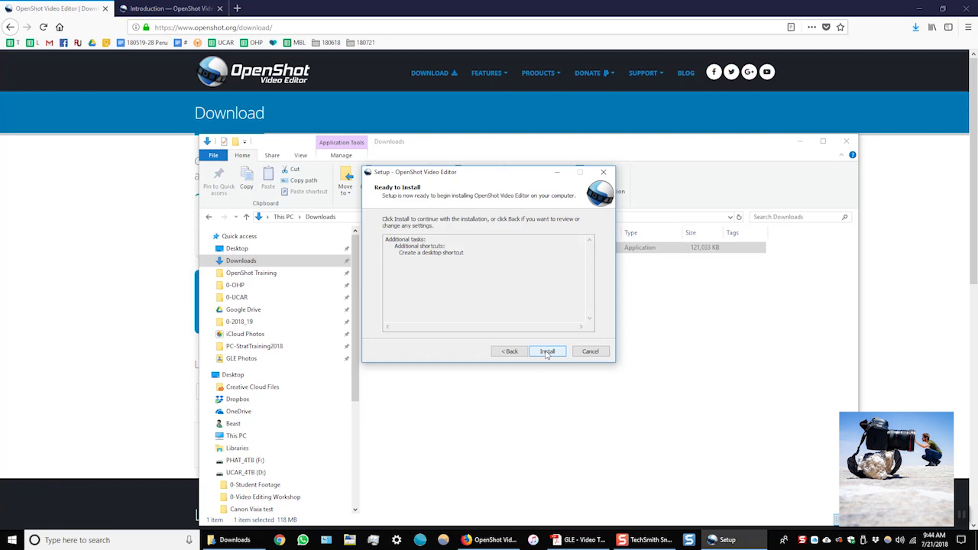
left_click(548, 350)
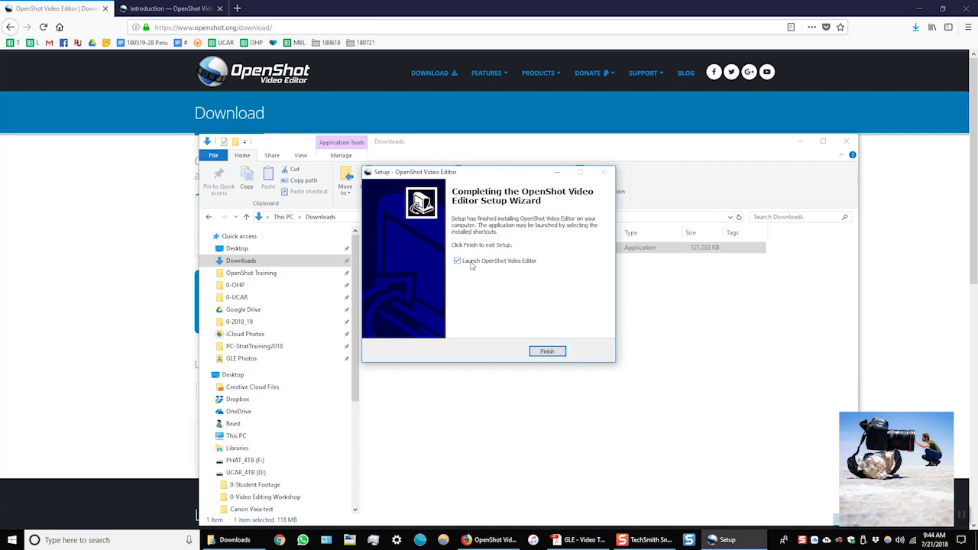
mouse_move(518, 269)
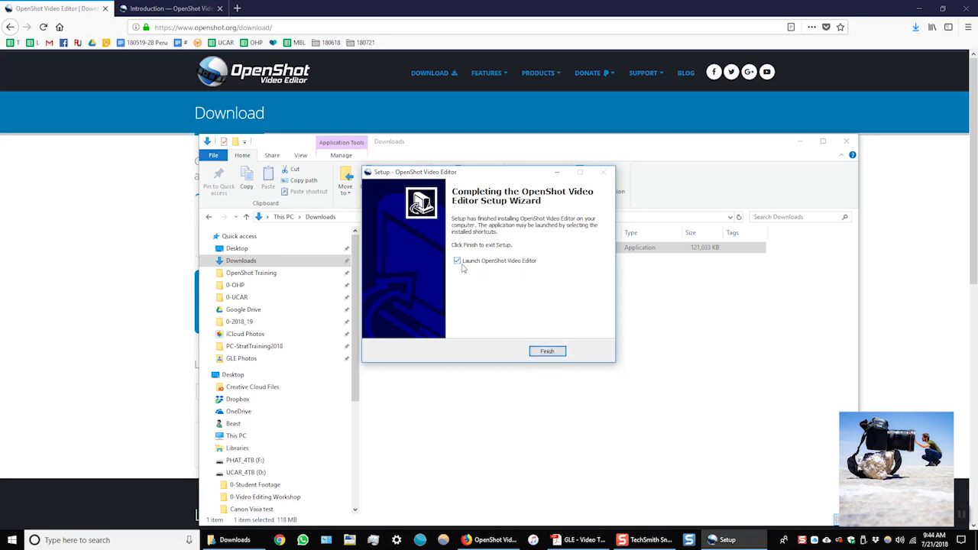
- Finish the setup wizard with 'Launch OpenShot Video Editor' left checked
left_click(548, 350)
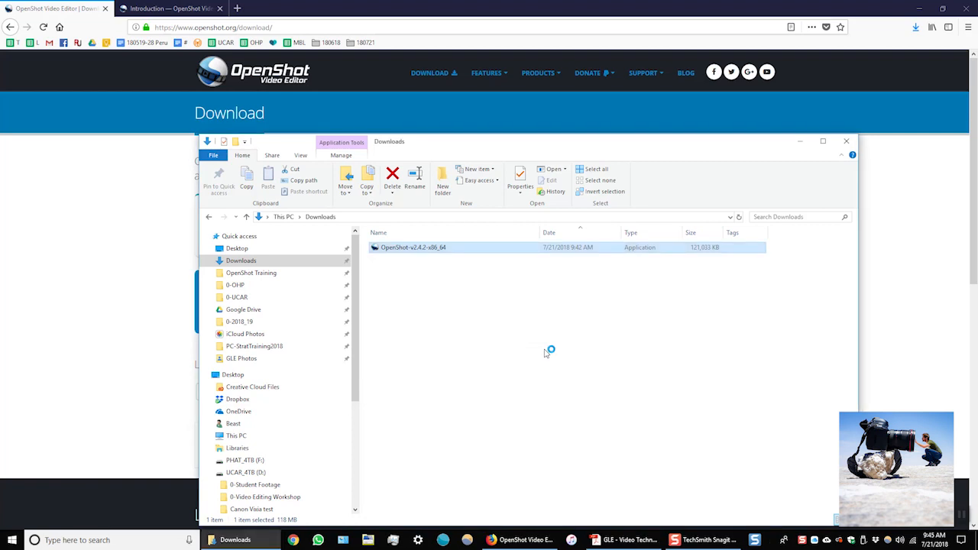
mouse_move(513, 333)
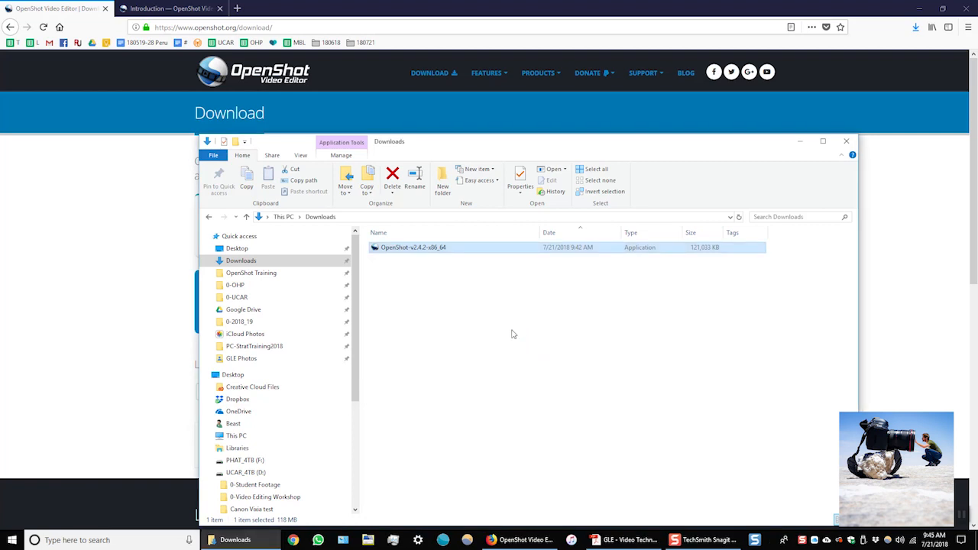
- Wait for OpenShot Video Editor to open an untitled project beside the Downloads folder
double_click(413, 247)
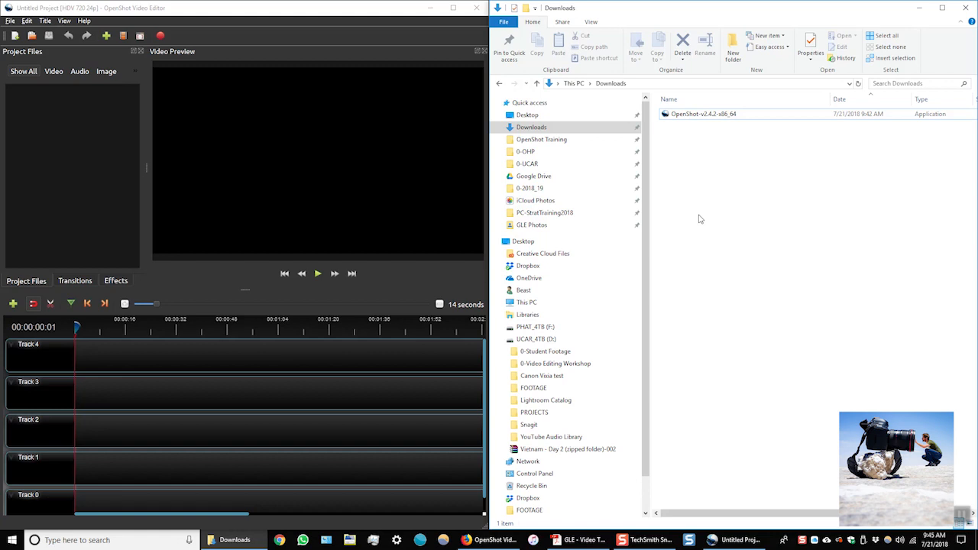